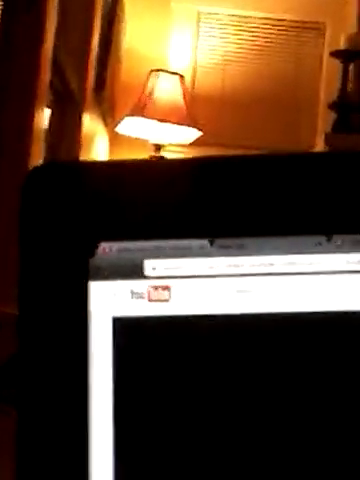
pyautogui.moveTo(180, 240)
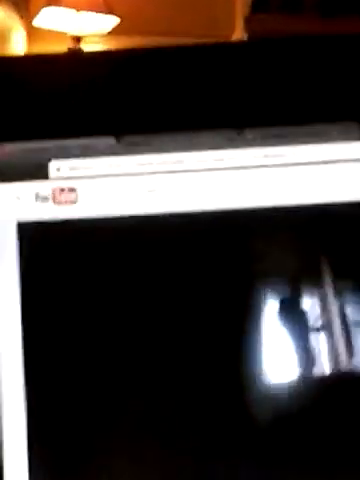